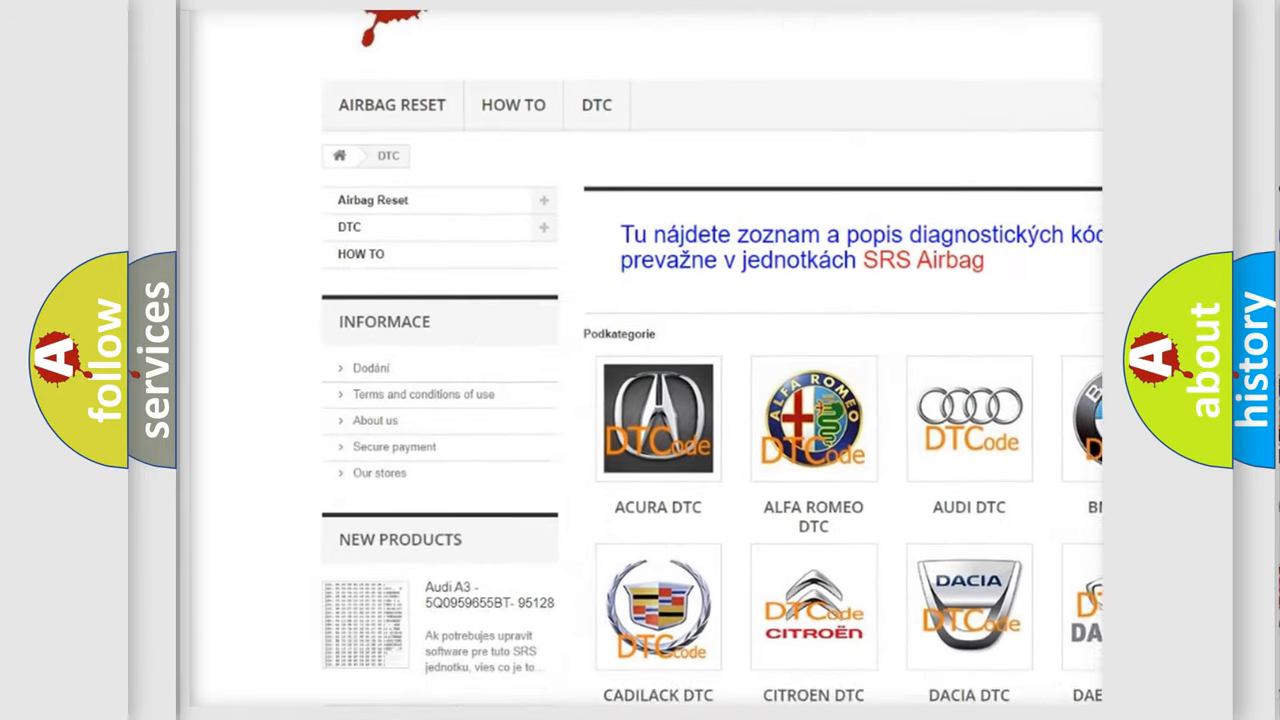
scroll("down", 3)
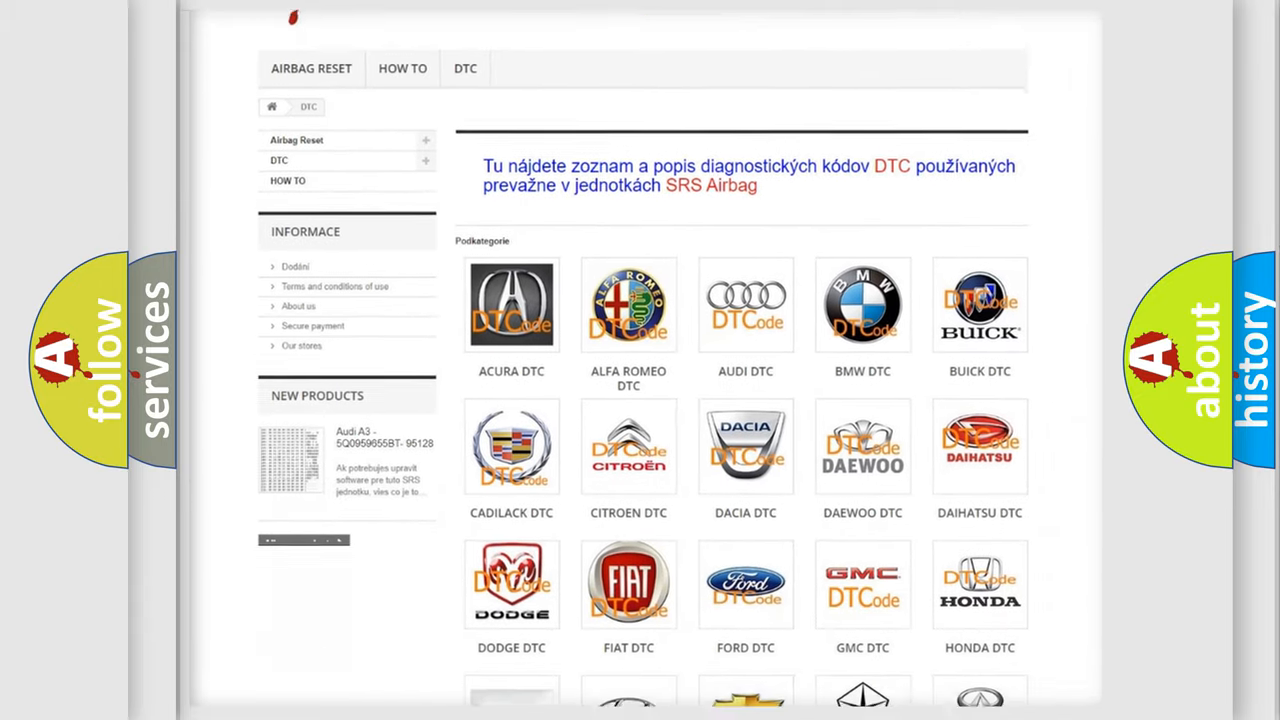
scroll("down", 3)
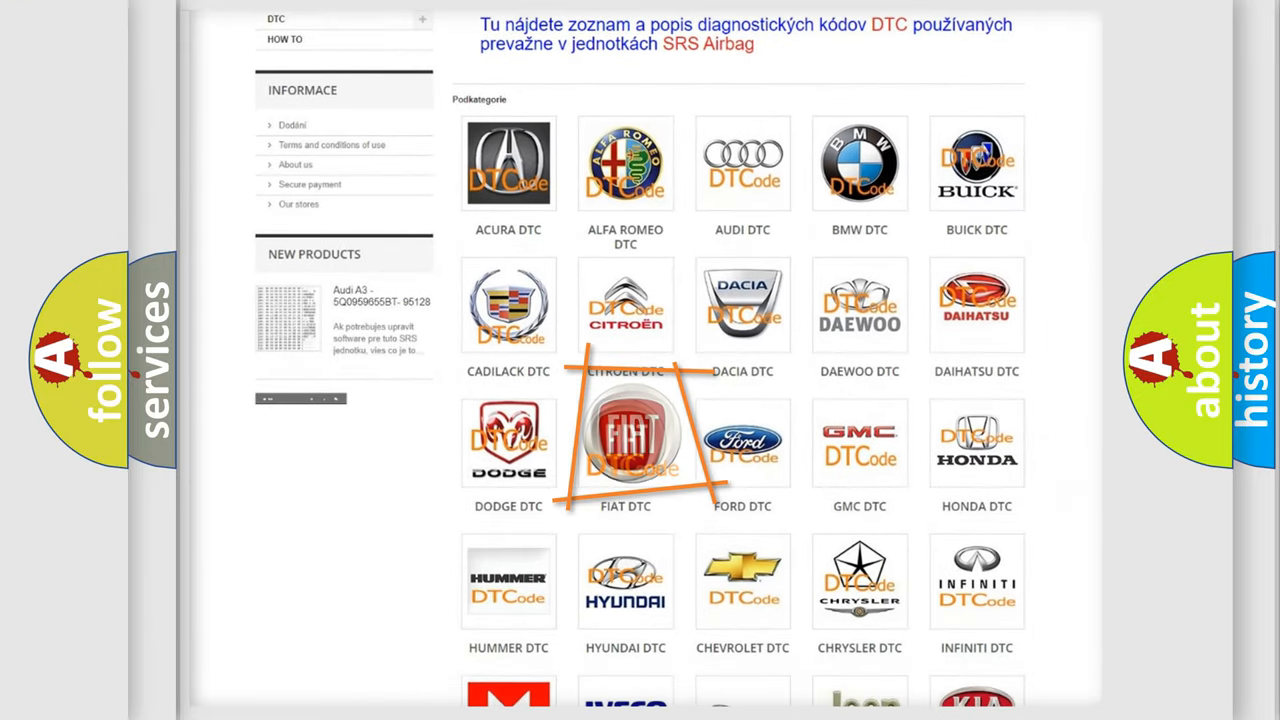